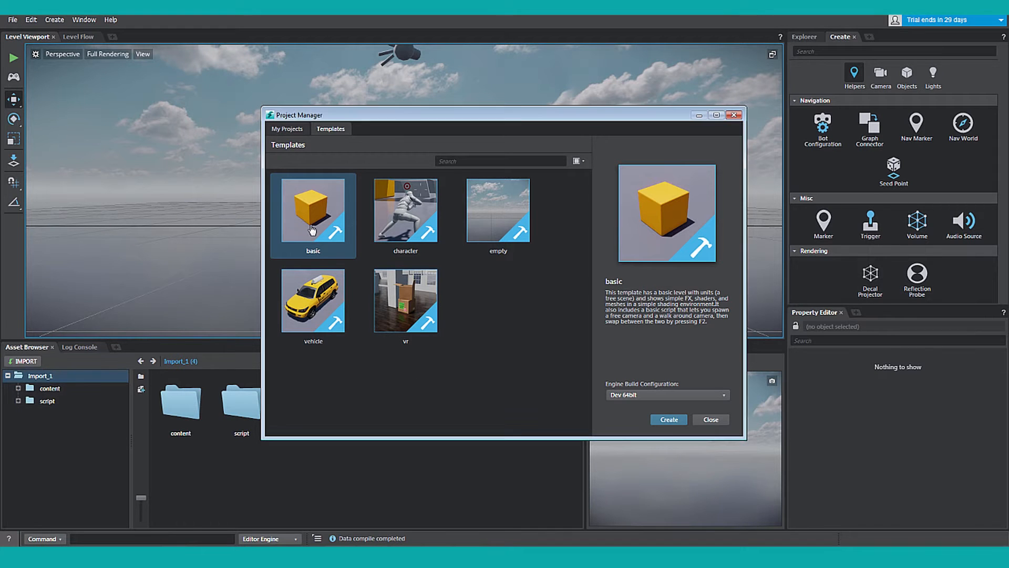
- Create basic_project2 from the basic template in the Project Manager
click(668, 419)
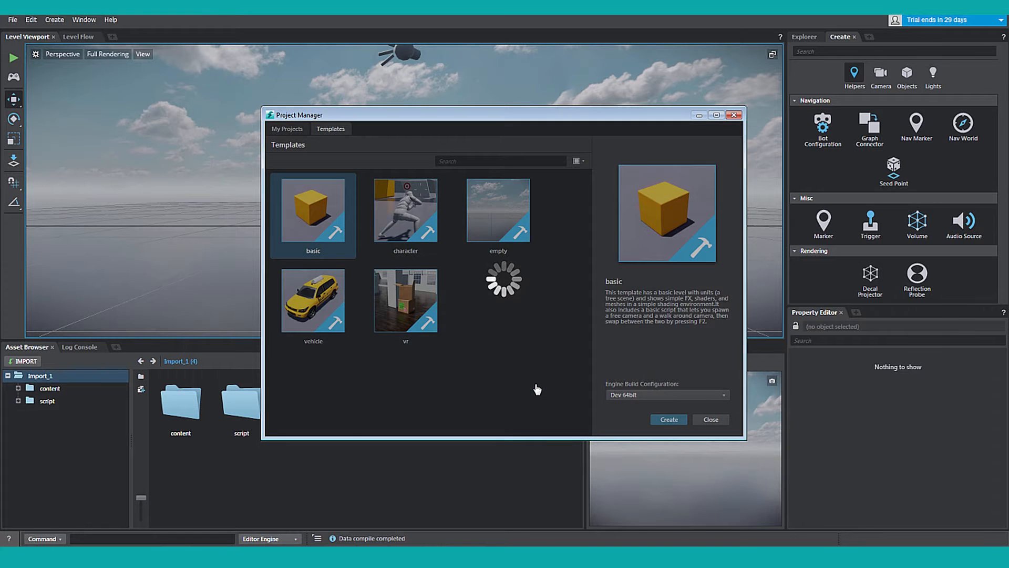
click(668, 419)
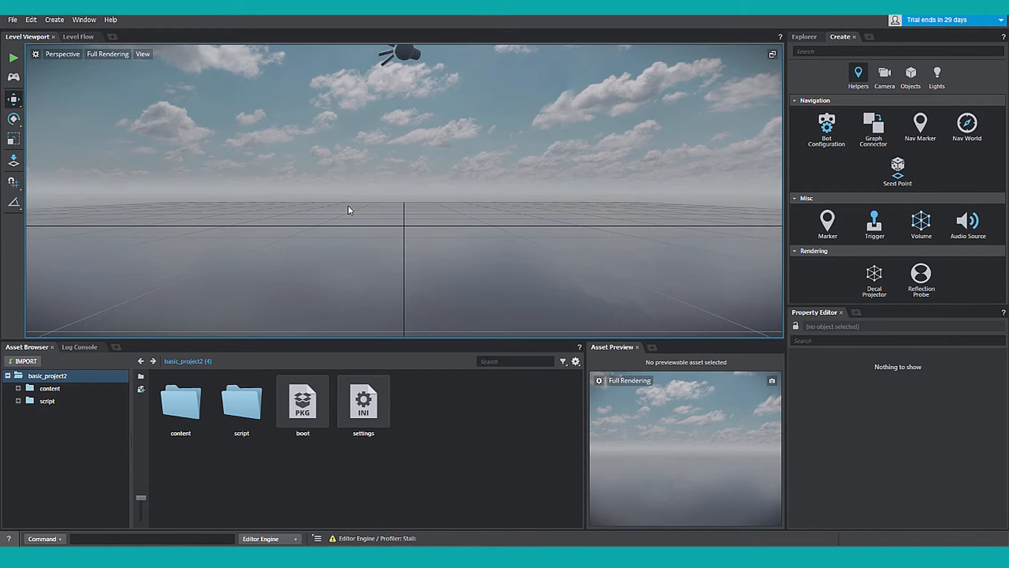
- Import import.s2dproj into the project, adding the s2d_projects folder
double_click(47, 376)
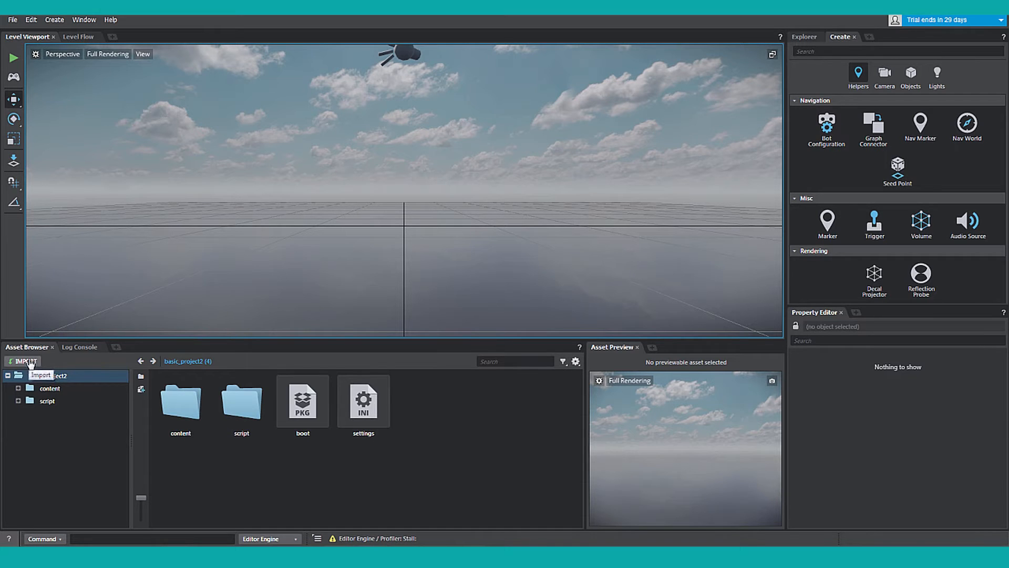
click(22, 360)
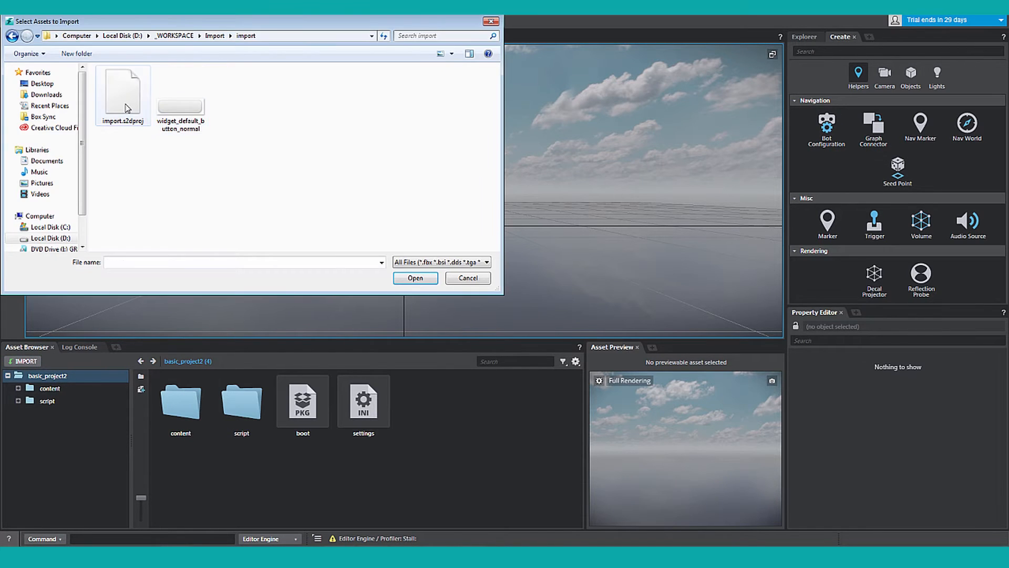
click(414, 277)
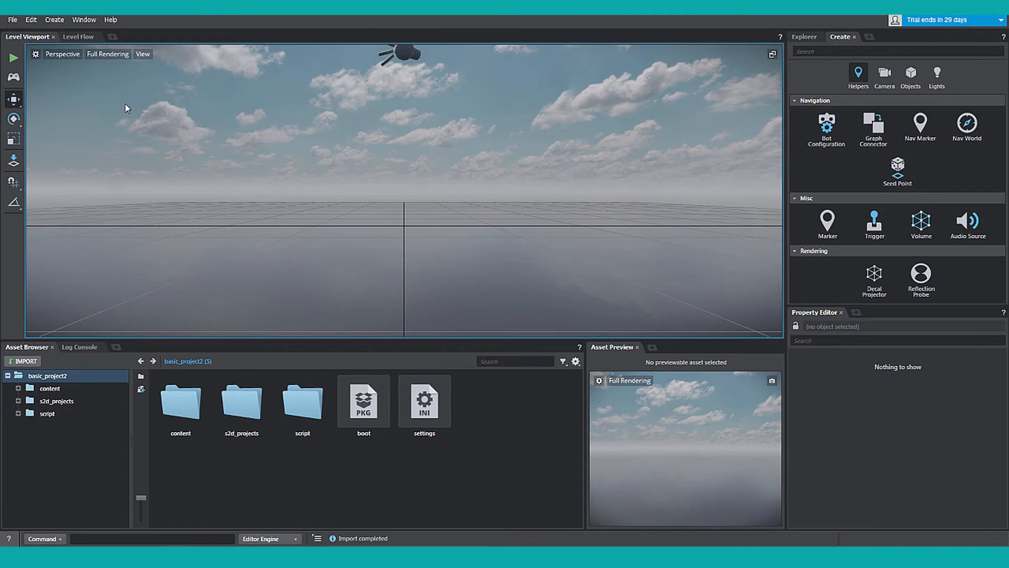
mouse_move(412, 520)
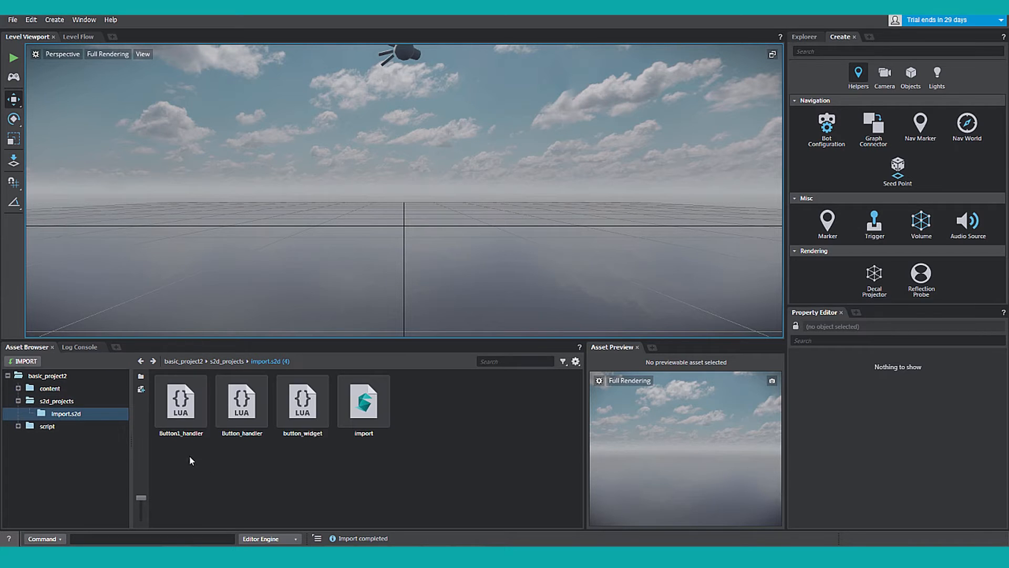
mouse_move(392, 459)
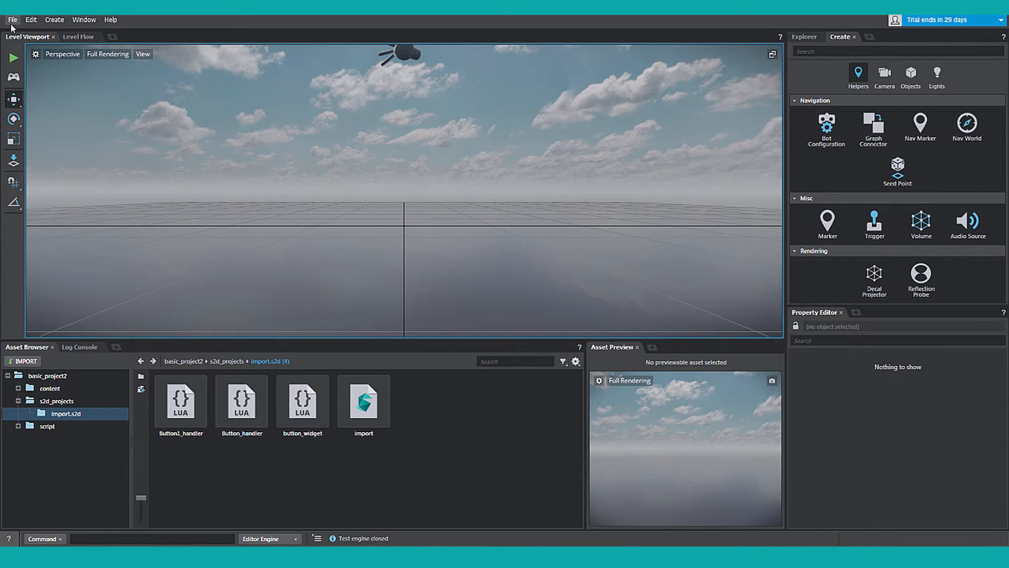
- Load the main_menu level, test-play it through START, and end the test run
click(11, 19)
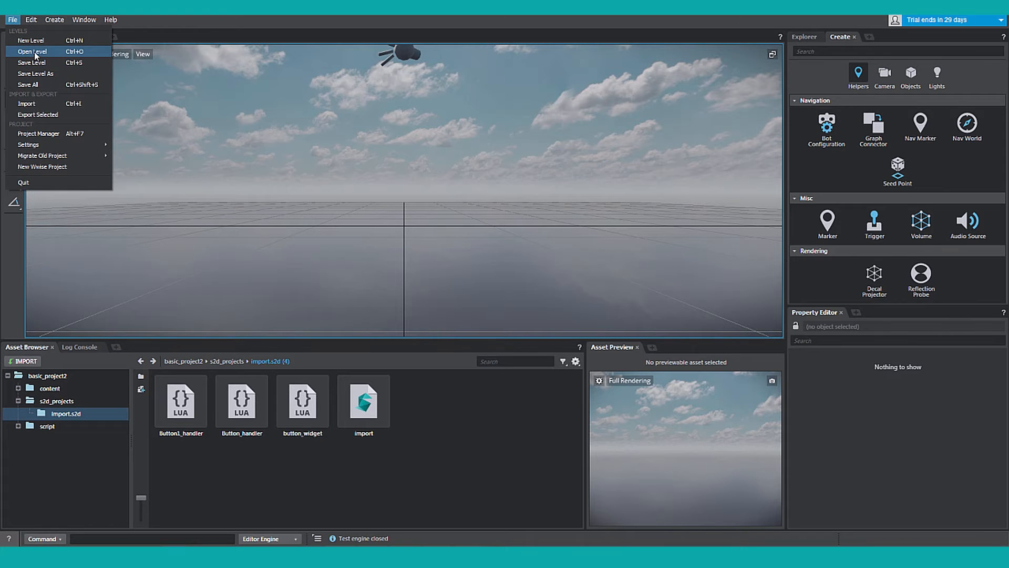
click(32, 50)
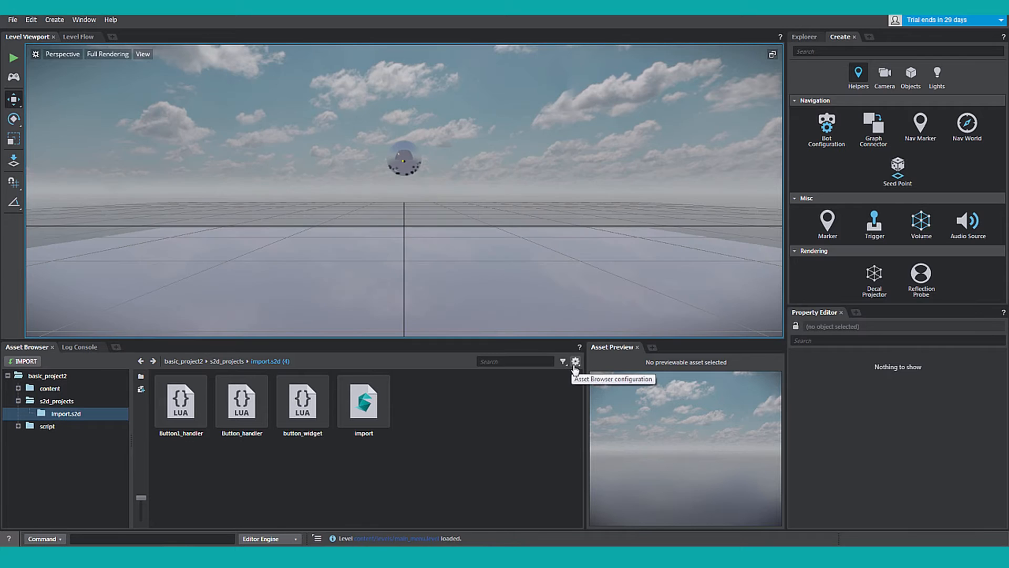
mouse_move(460, 212)
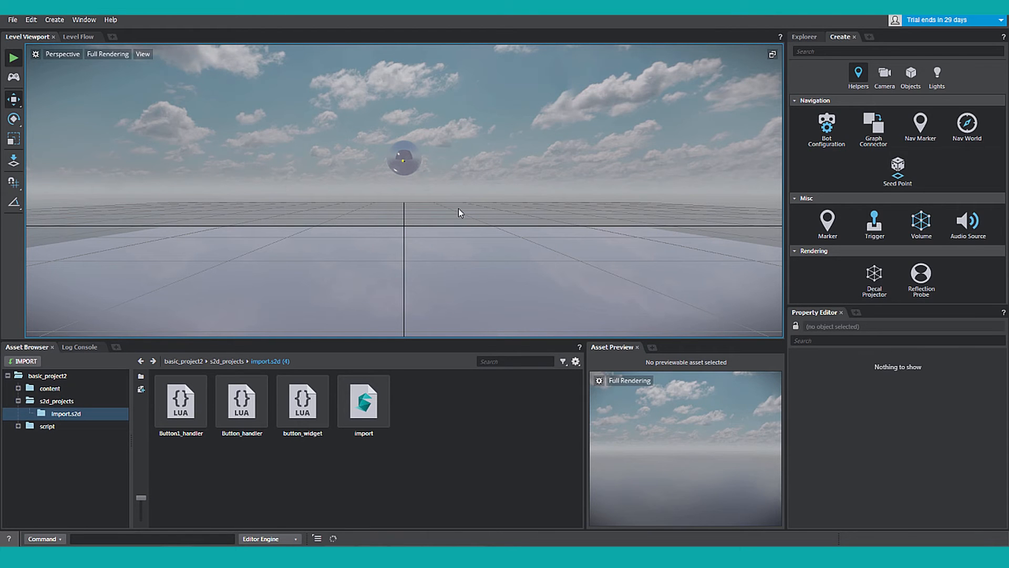
click(13, 59)
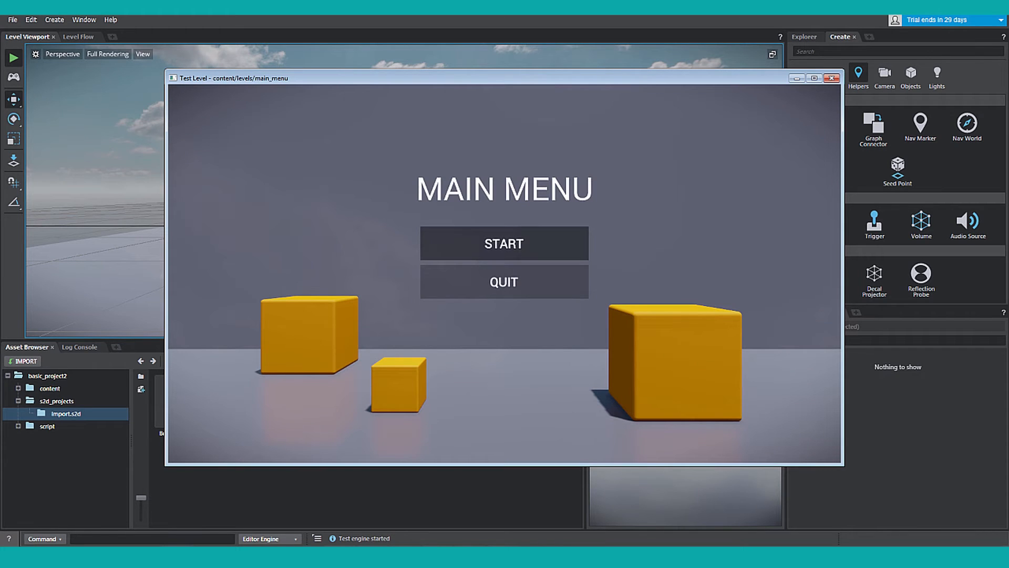
click(504, 282)
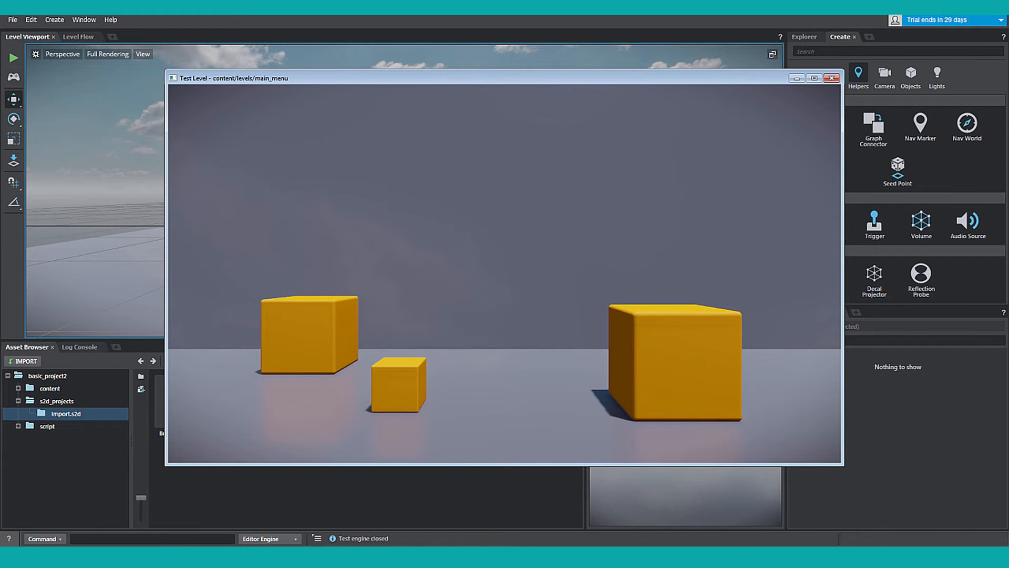
click(831, 78)
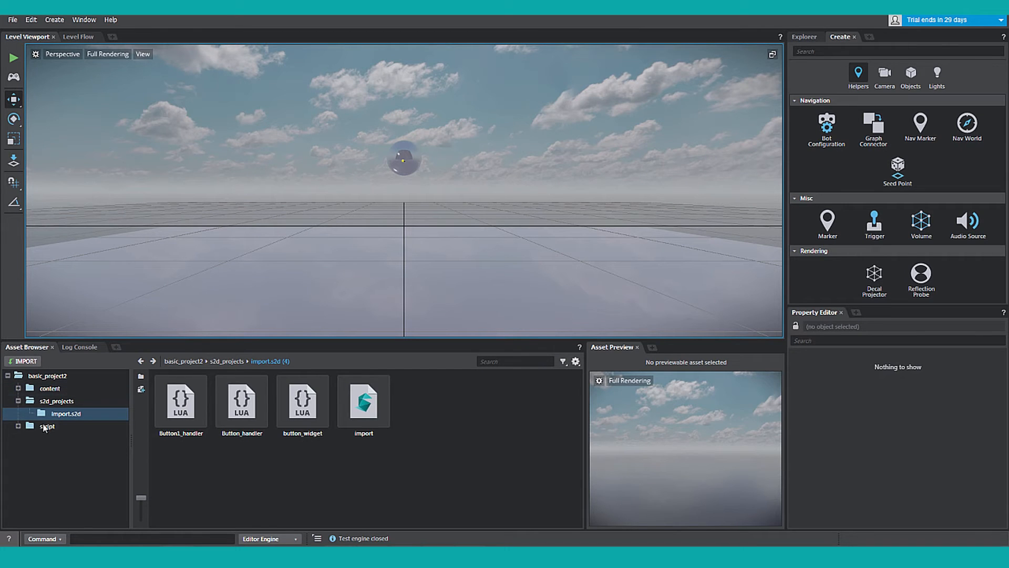
- Edit main_menu.lua so the UI project name reads 'import' instead of simple_menu
click(55, 439)
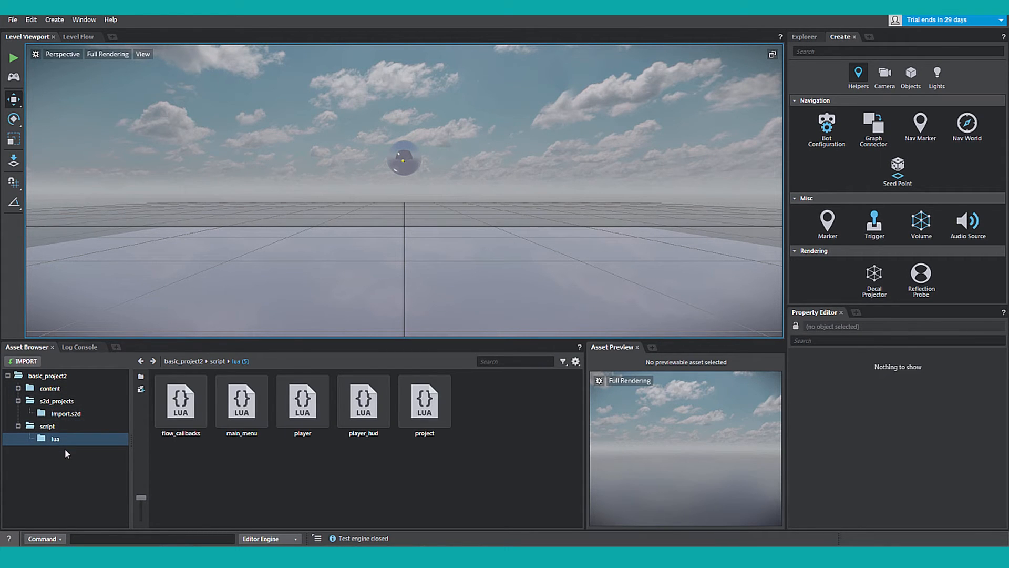
double_click(241, 398)
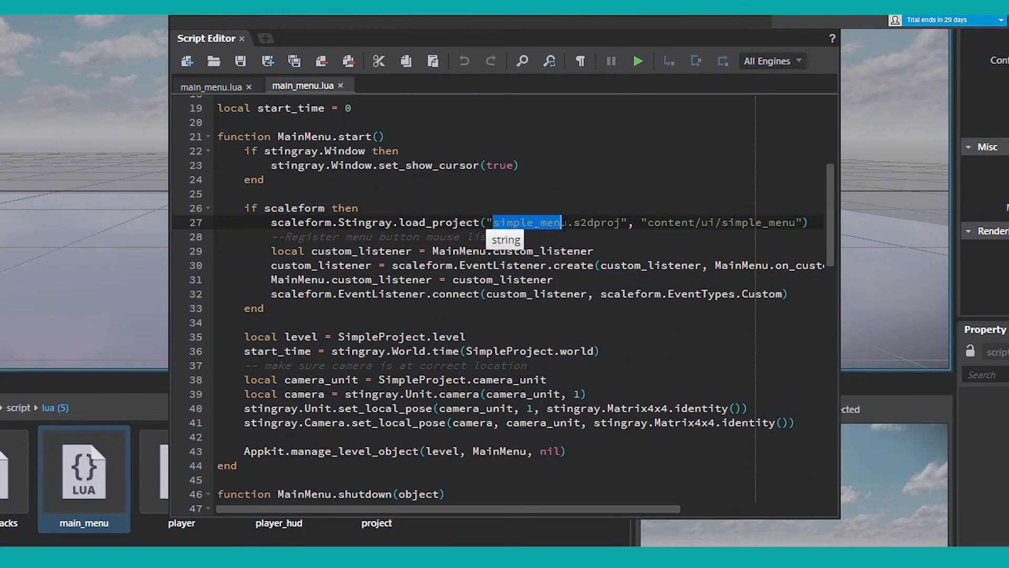
text(imp)
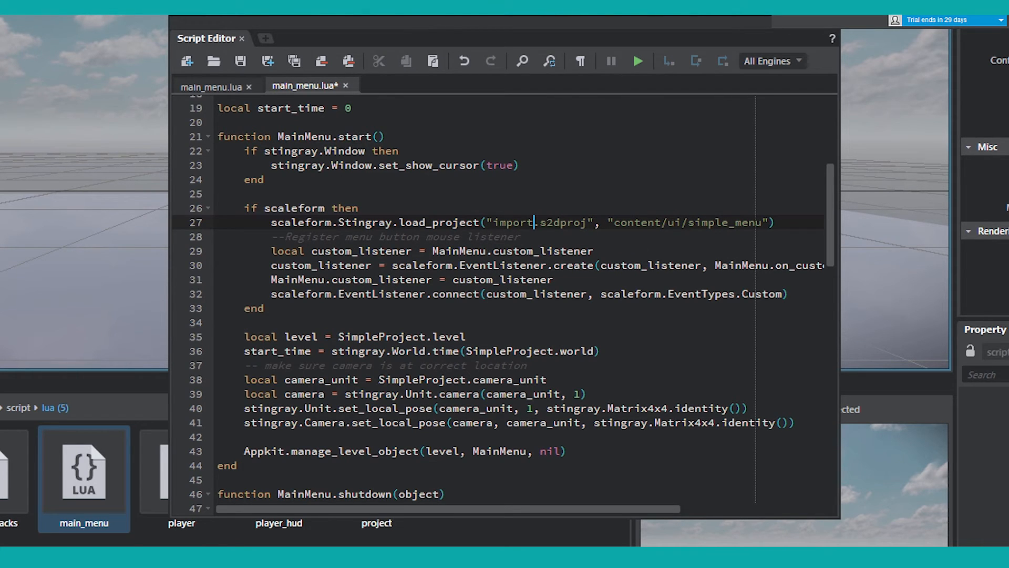
- Replace the content/ui/simple_menu path with 's2d_projects/import' and close the script
double_click(687, 221)
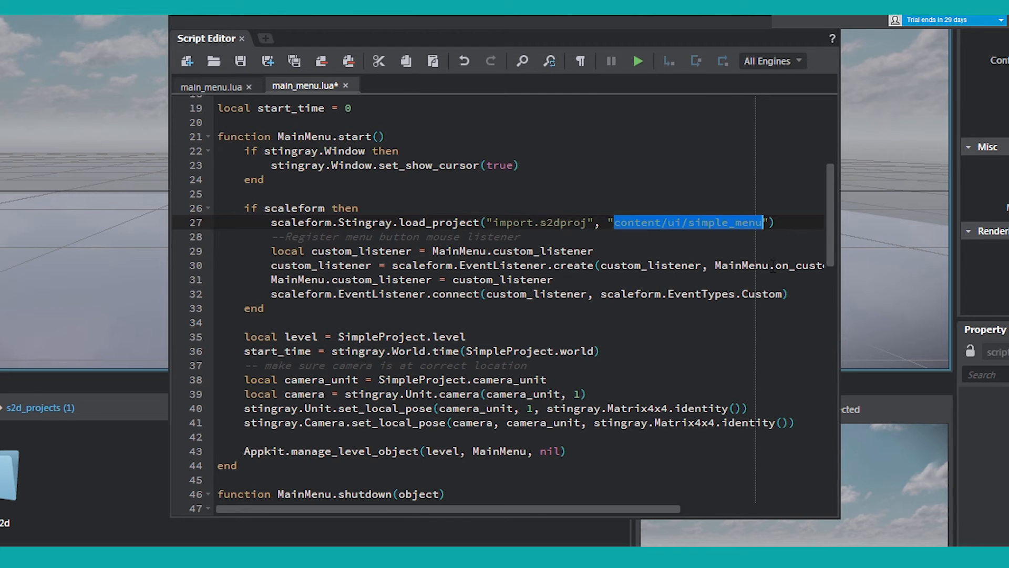
text(s2d_projects/import)
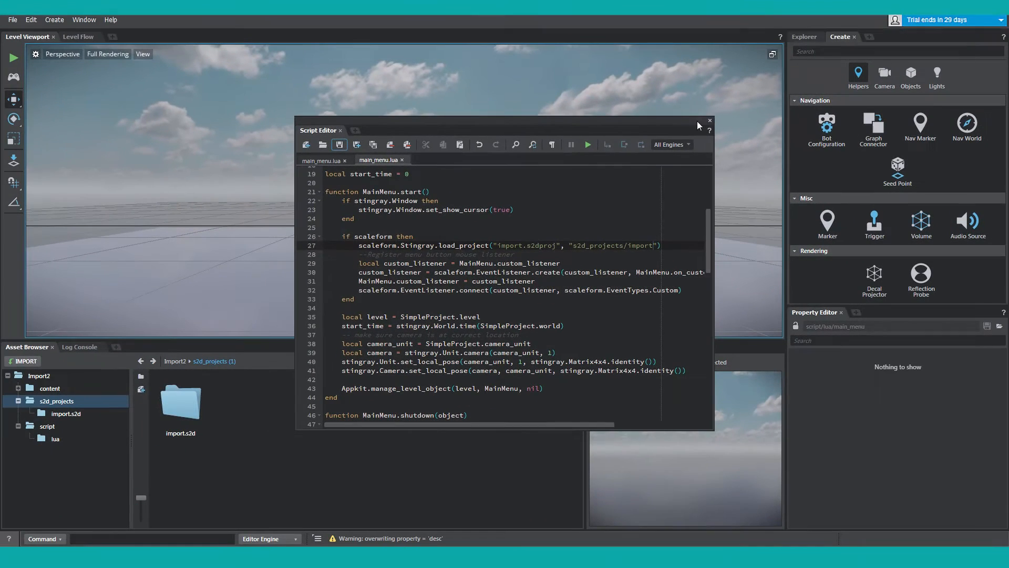
click(709, 121)
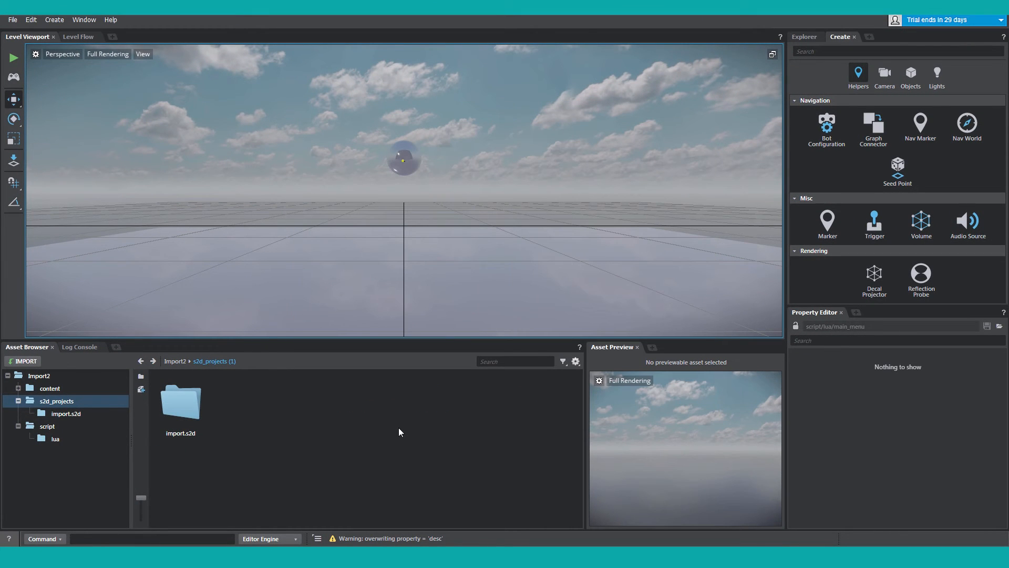
- Reopen content/levels/main_menu and test-play it to show the STINGRAY IMPORTED UI
click(12, 19)
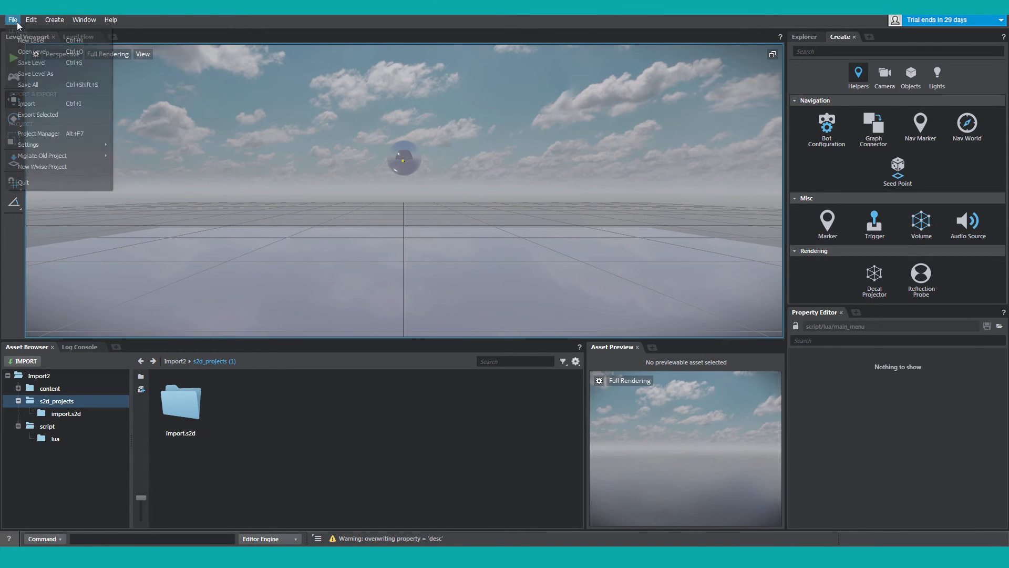
click(31, 52)
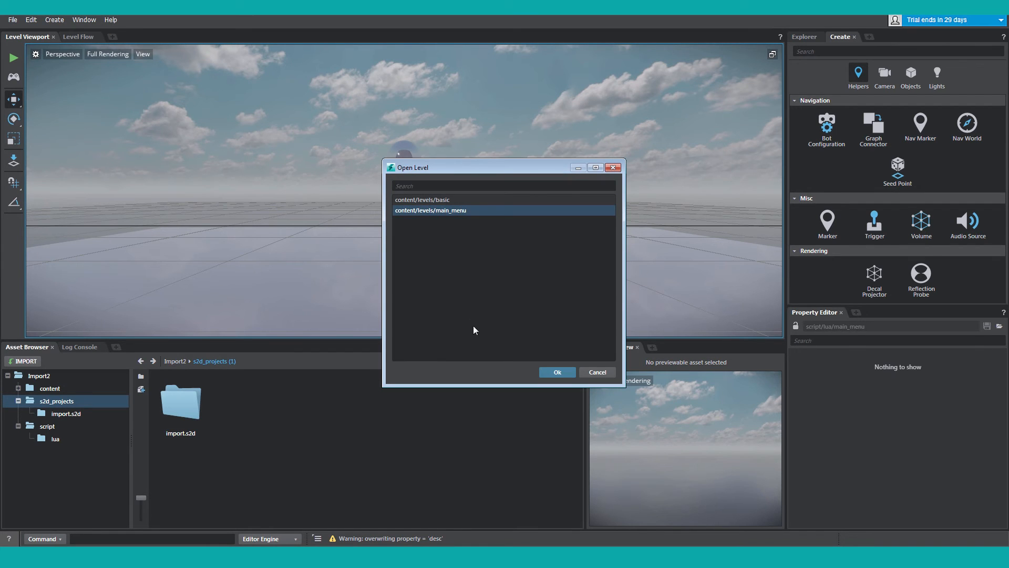
click(556, 373)
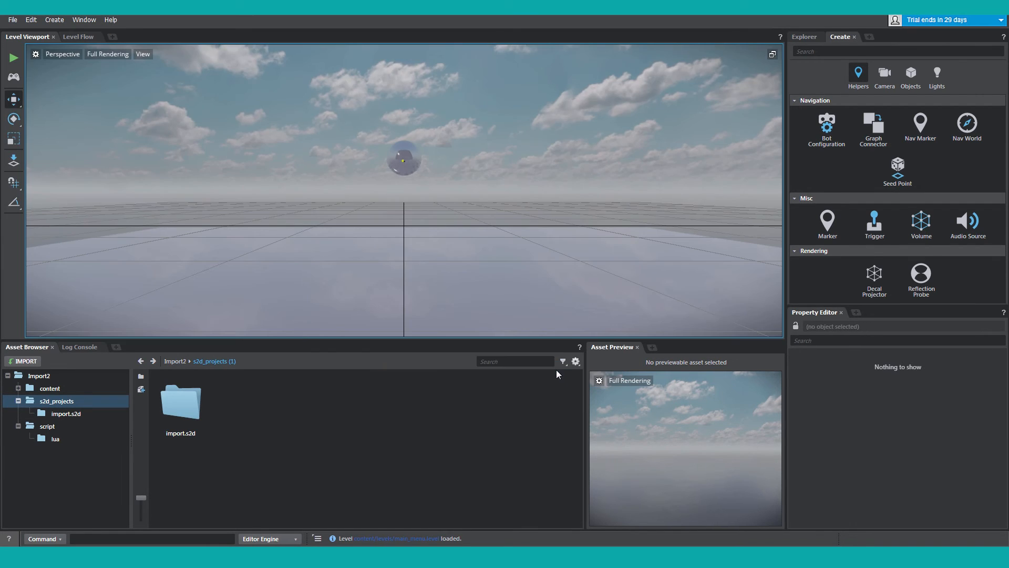
mouse_move(12, 58)
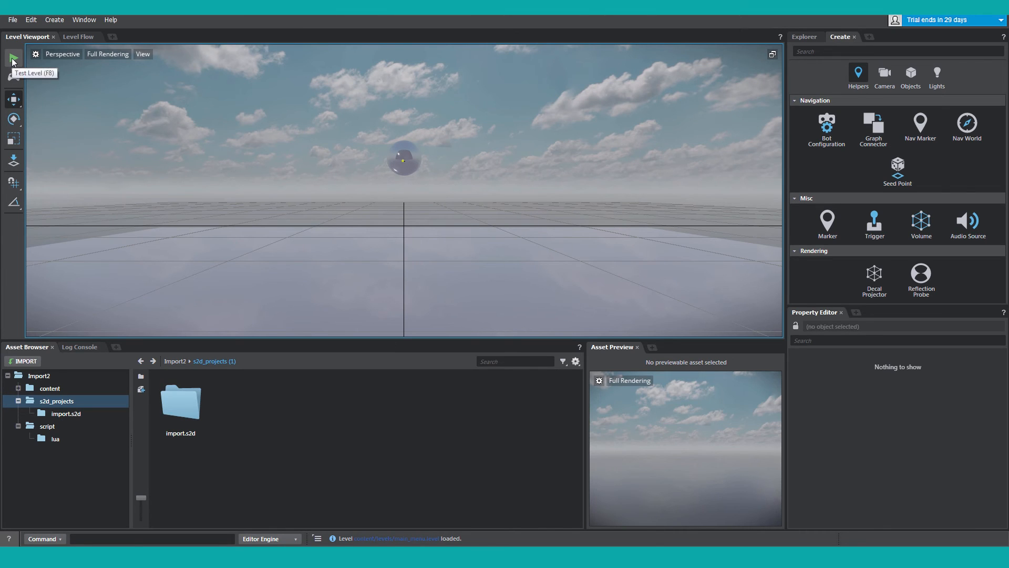
click(13, 57)
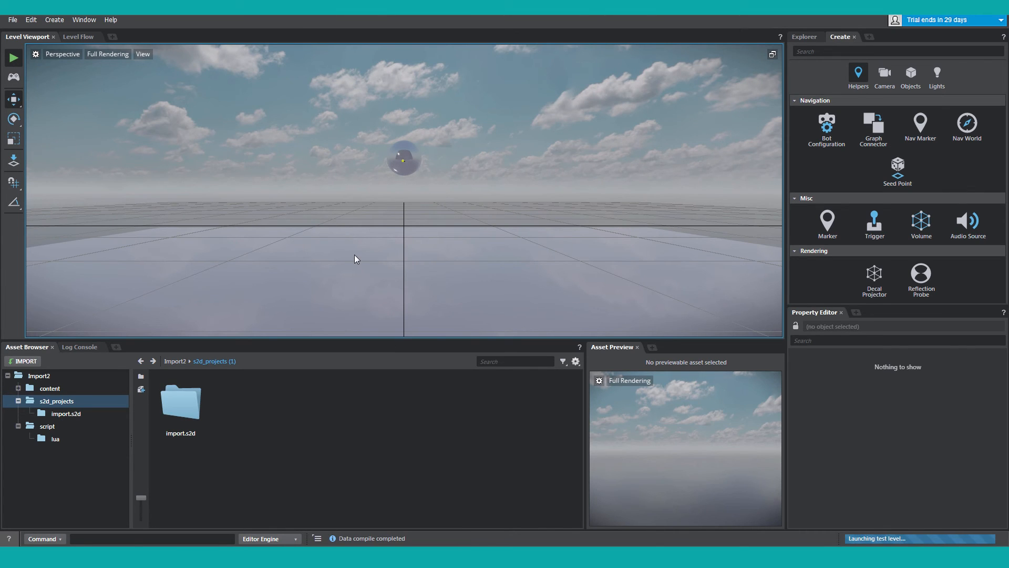
click(13, 58)
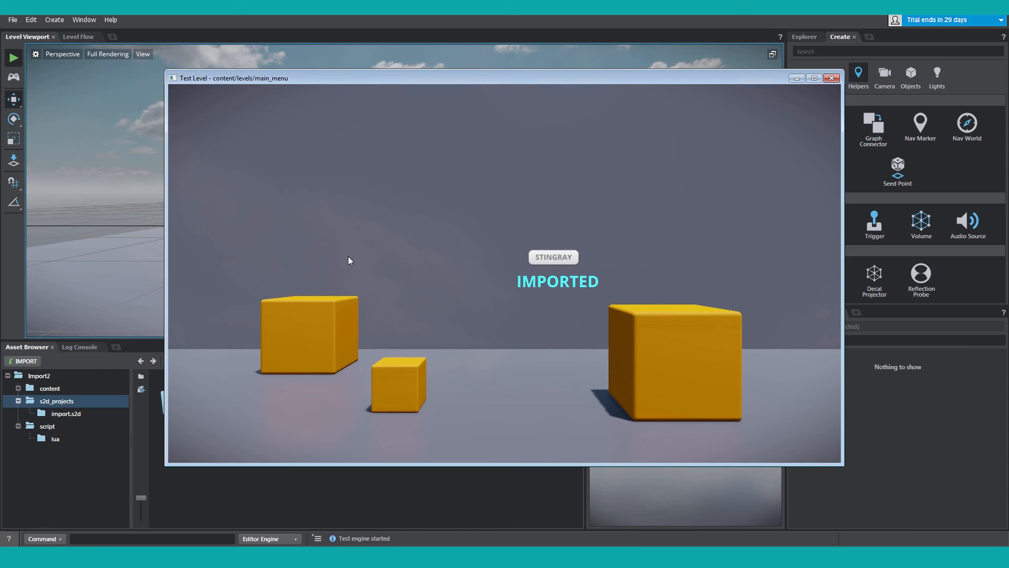
mouse_move(600, 356)
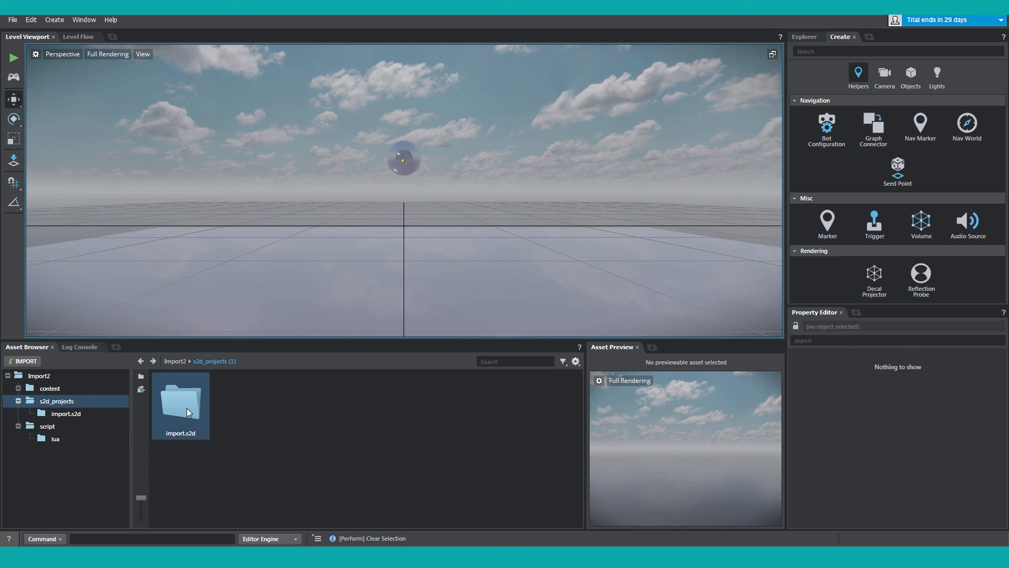
- Launch Scaleform Studio from the import asset inside the import.s2d folder
double_click(180, 404)
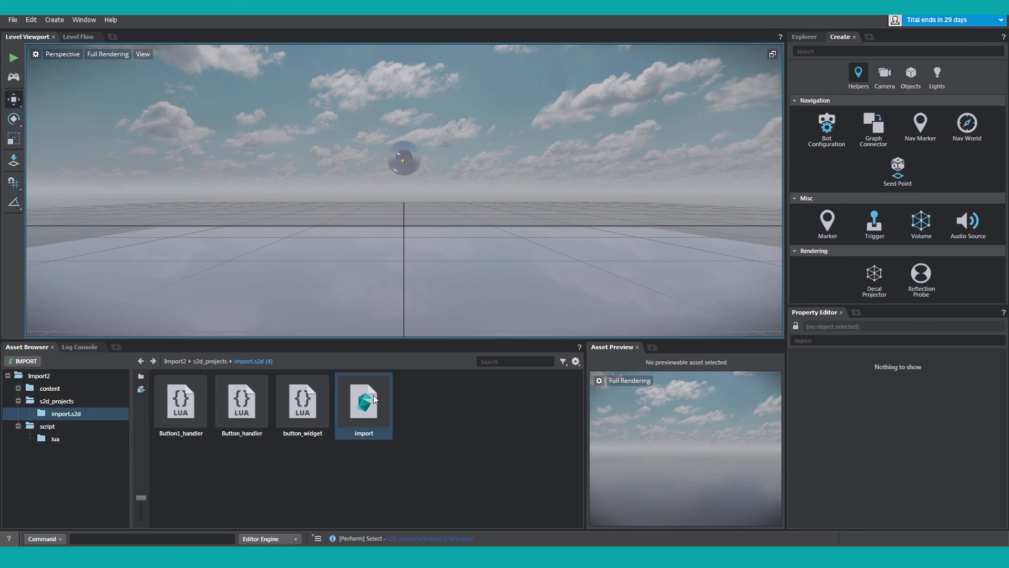
double_click(363, 400)
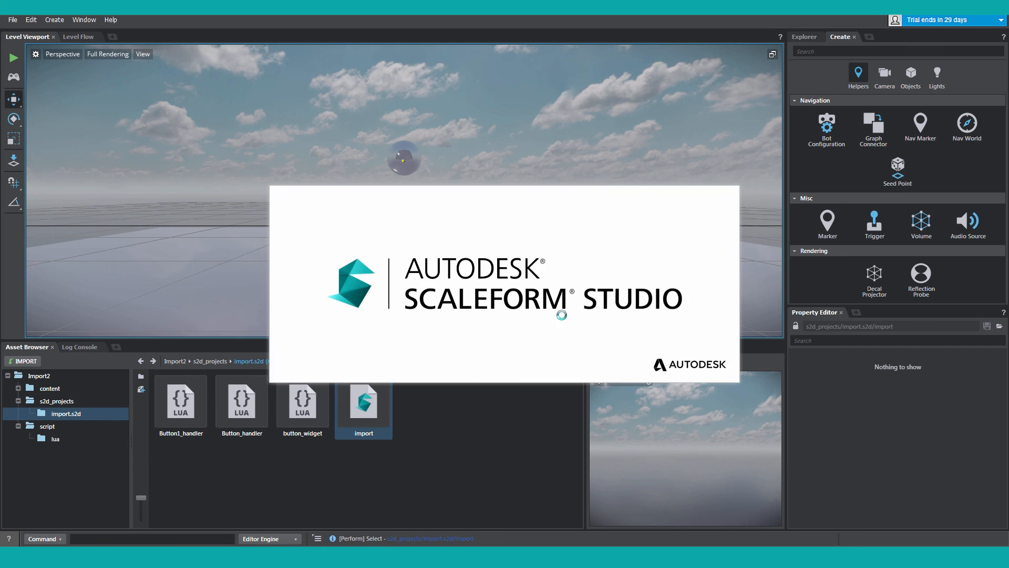